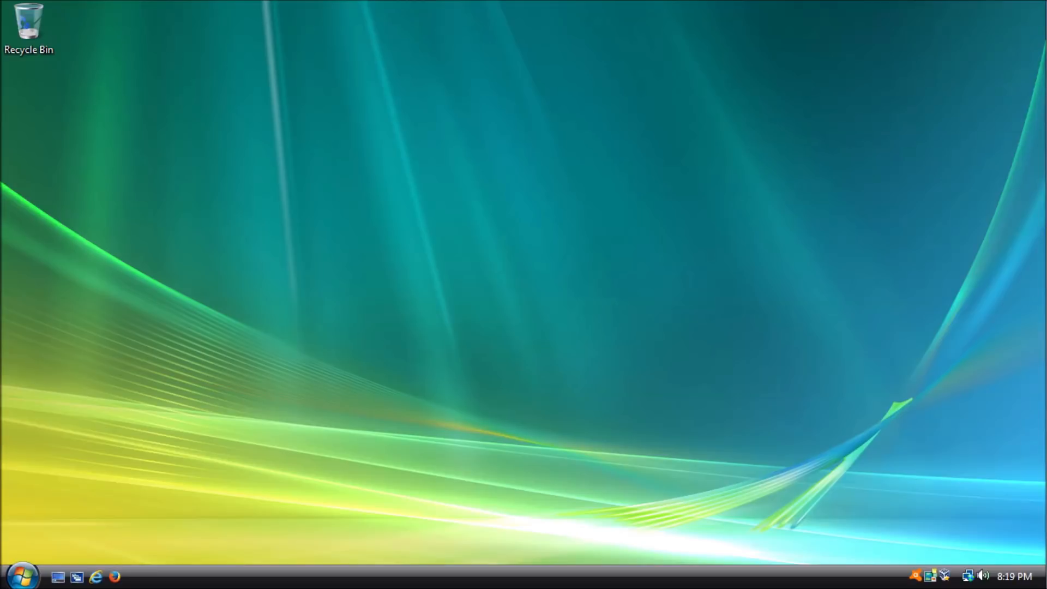
Open the MSFN 'Last versions of software for Windows Vista' thread in Firefox and scroll down
click(115, 576)
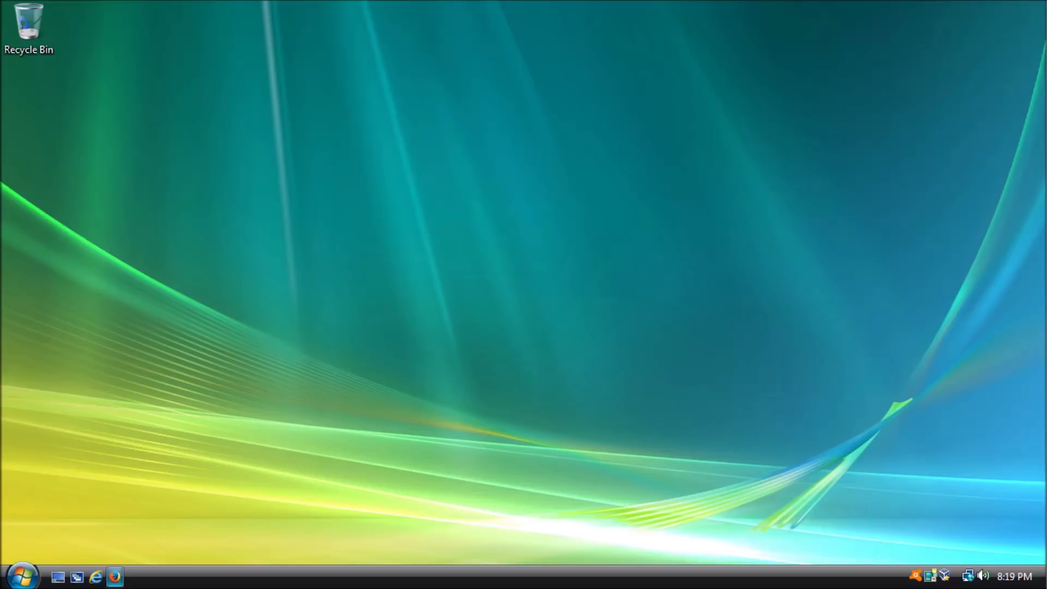
click(114, 575)
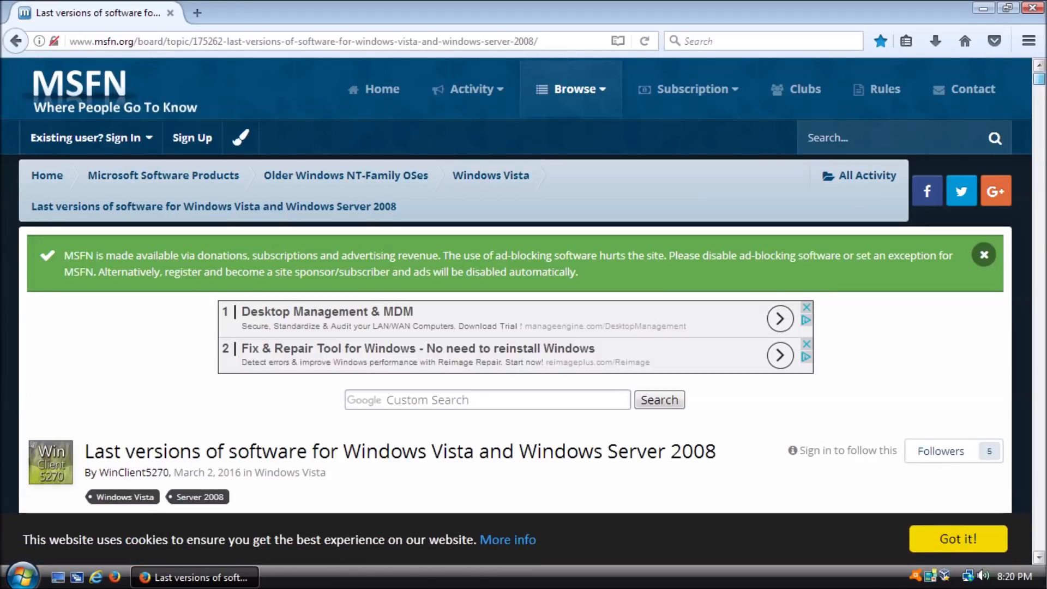
scroll(down, 3)
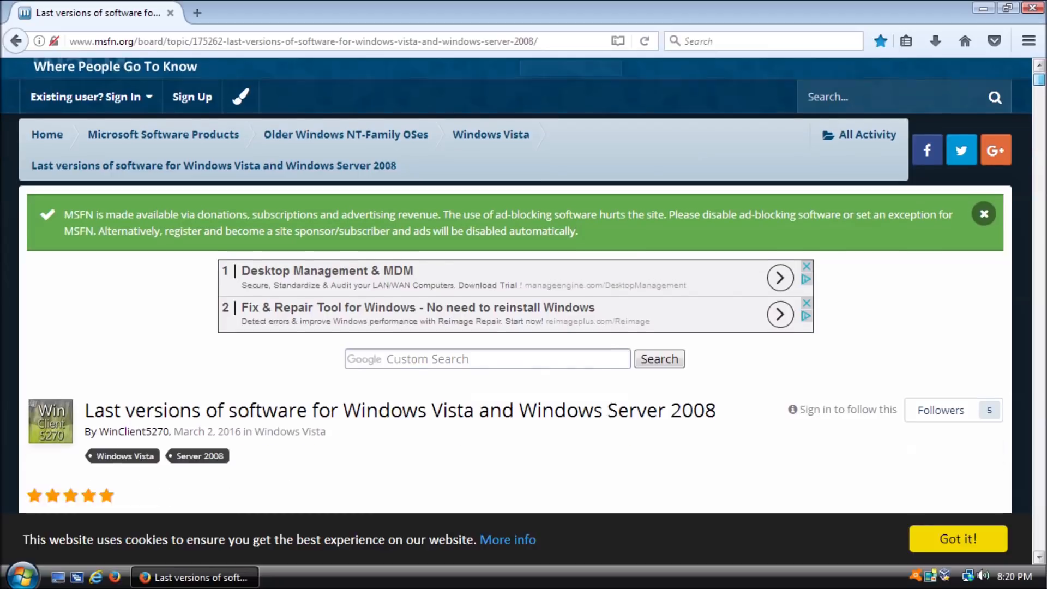
scroll(down, 3)
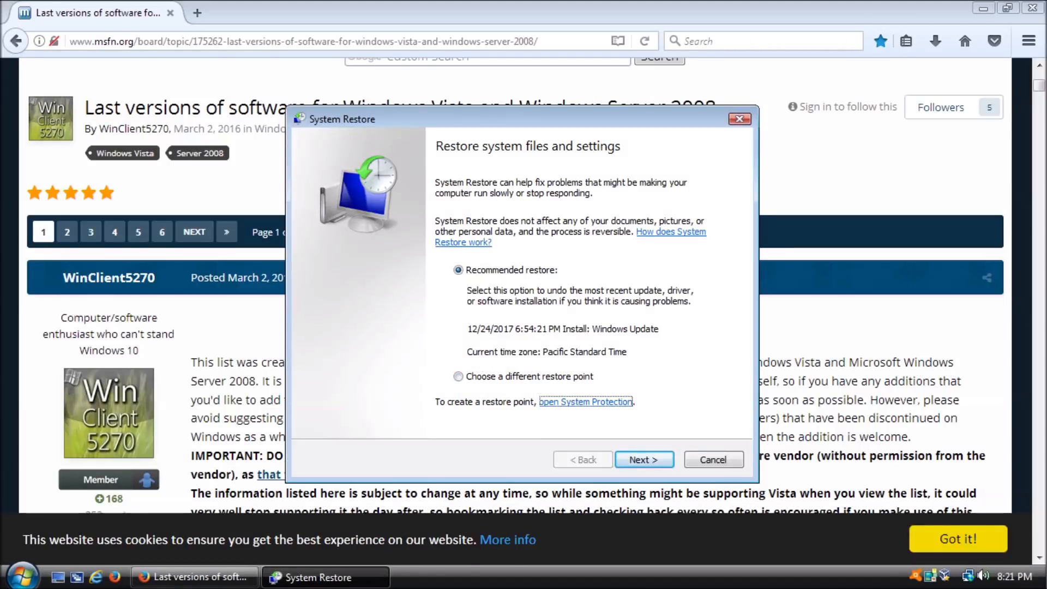
Create a System Restore point with the description 'Fresh'
click(585, 401)
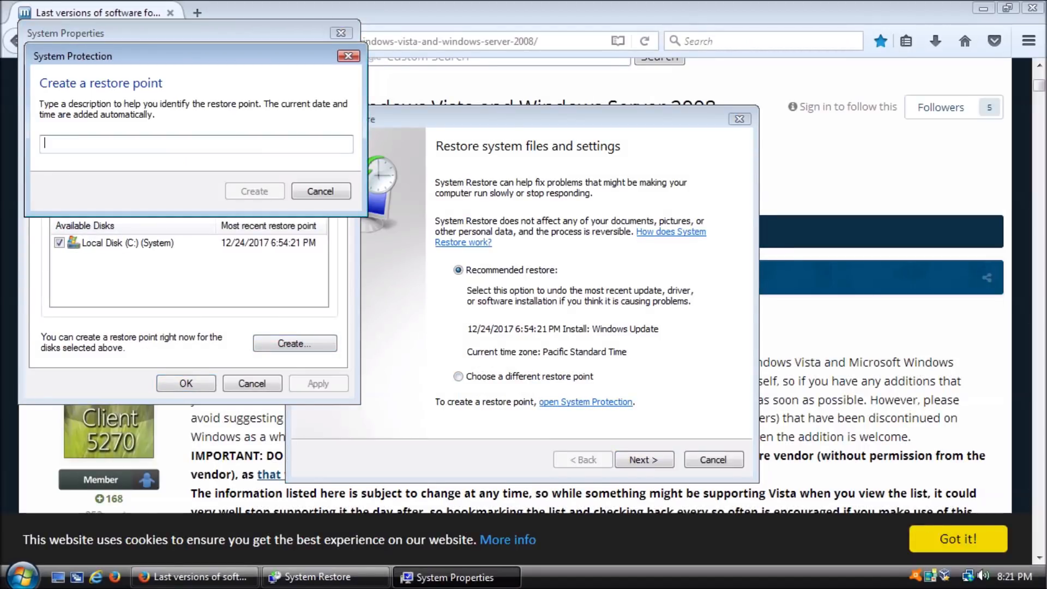
text(Fresh)
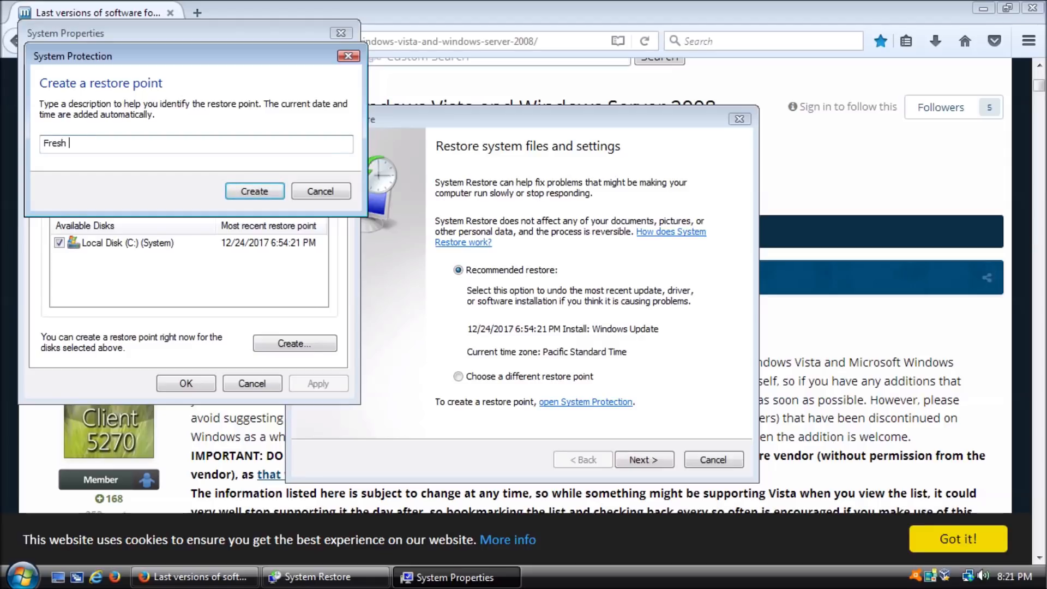
click(254, 191)
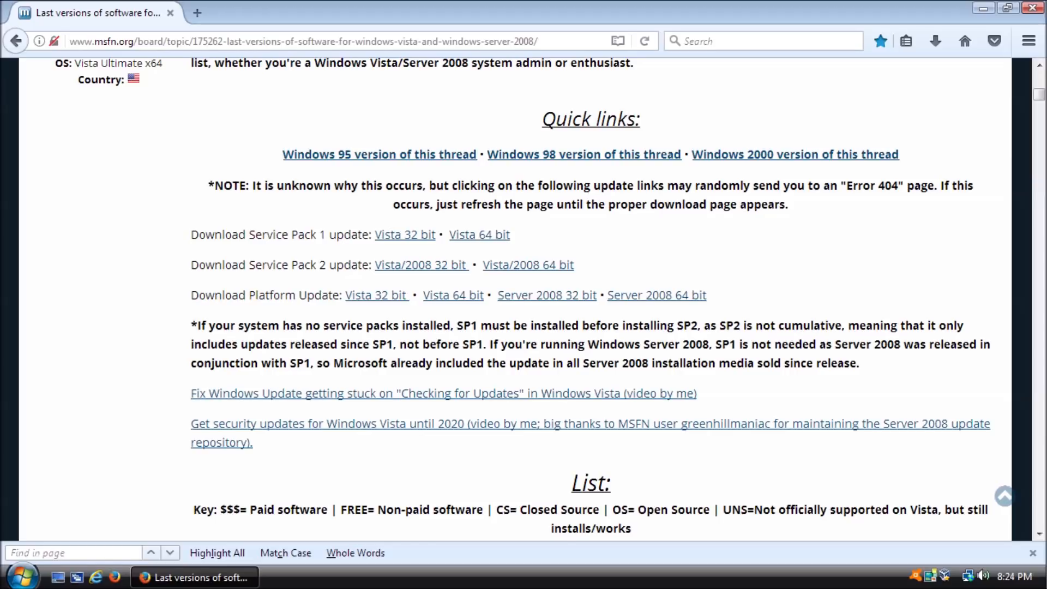
Scroll the MSFN thread down to the 'Support ongoing' antivirus section
scroll(down, 3)
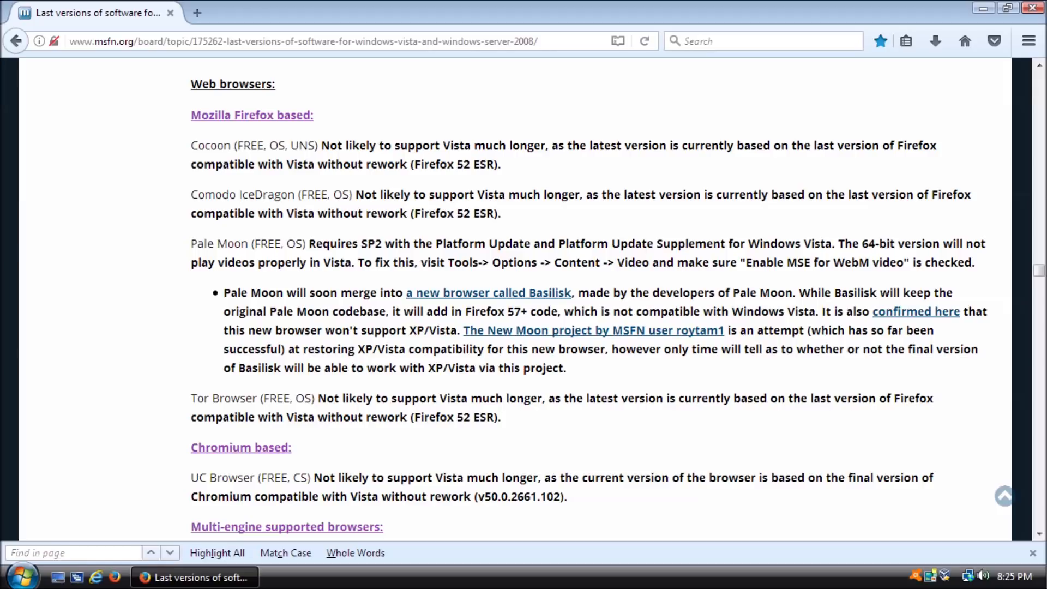
mouse_move(355, 553)
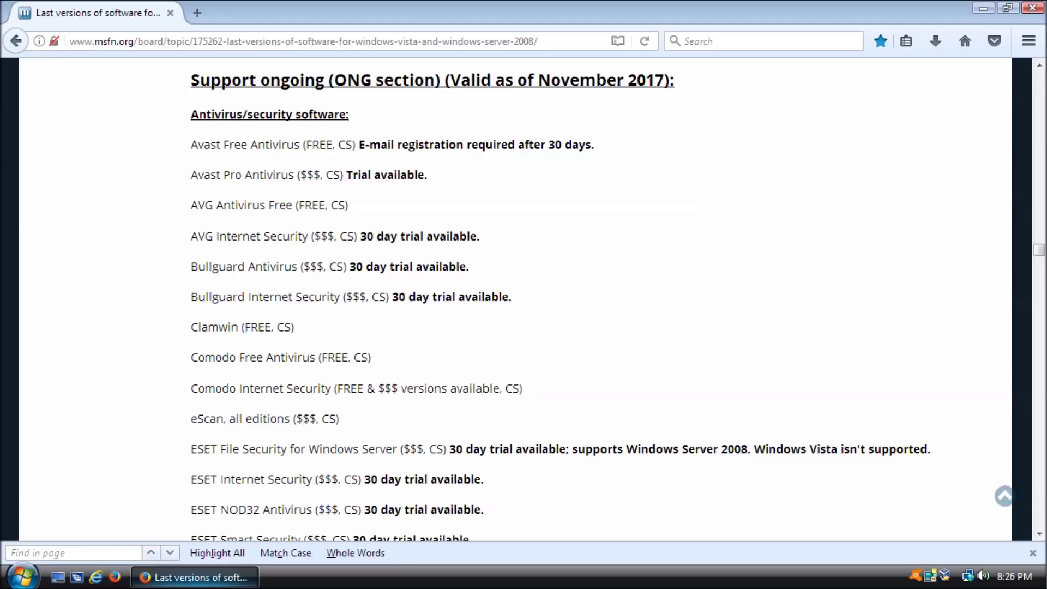
scroll(down, 3)
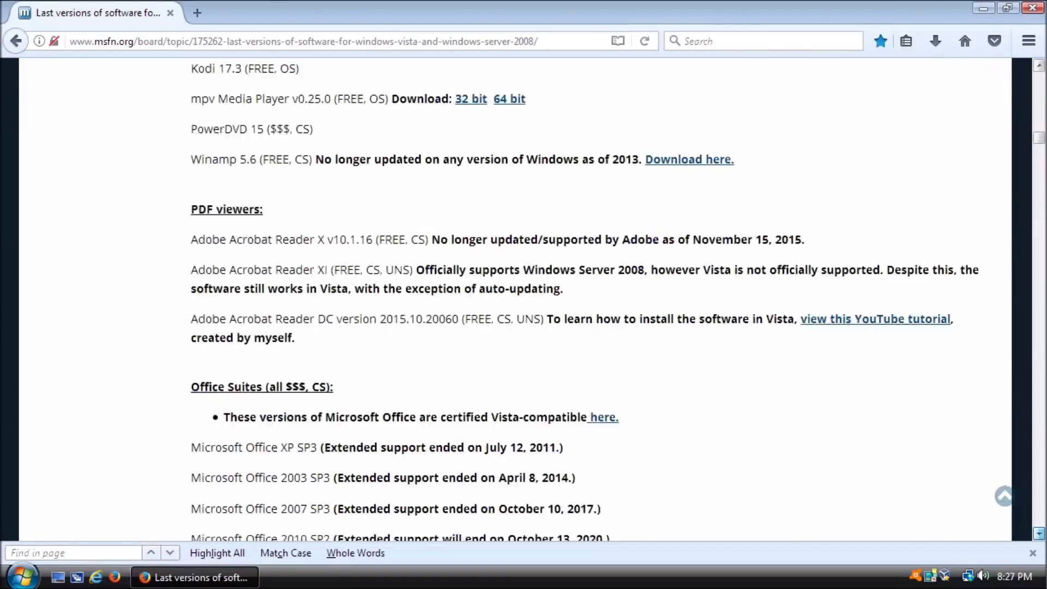
Scroll down the list to the Hard drive utilities and Benchmarking software sections
scroll(down, 3)
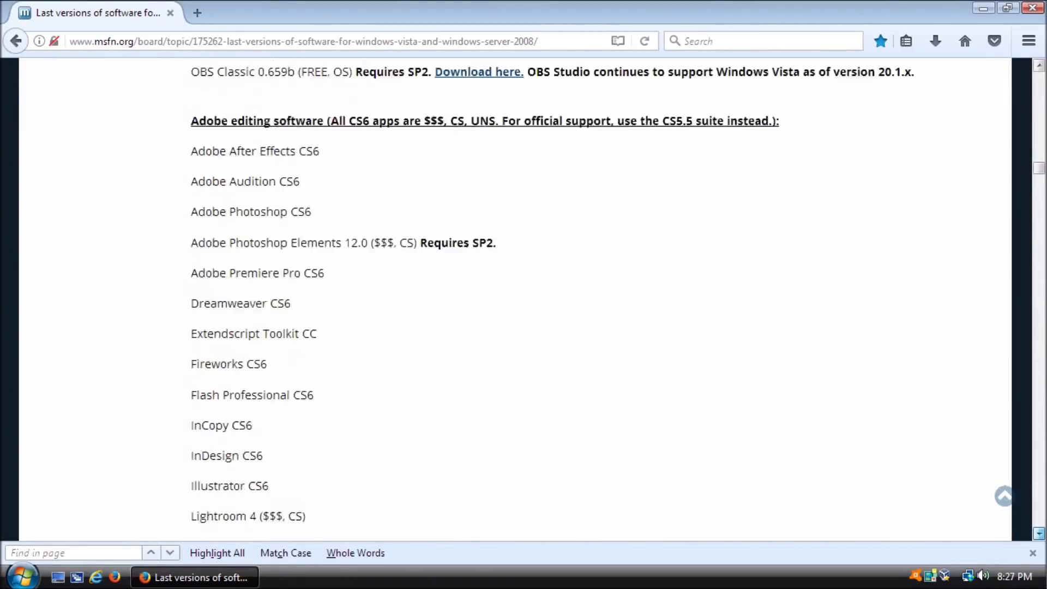
scroll(down, 3)
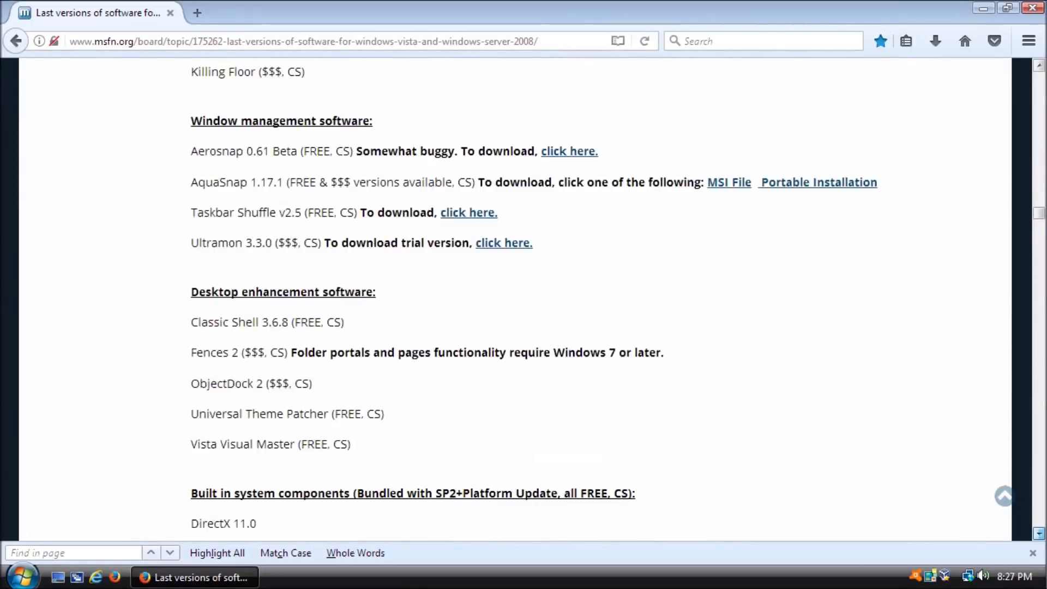
scroll(down, 3)
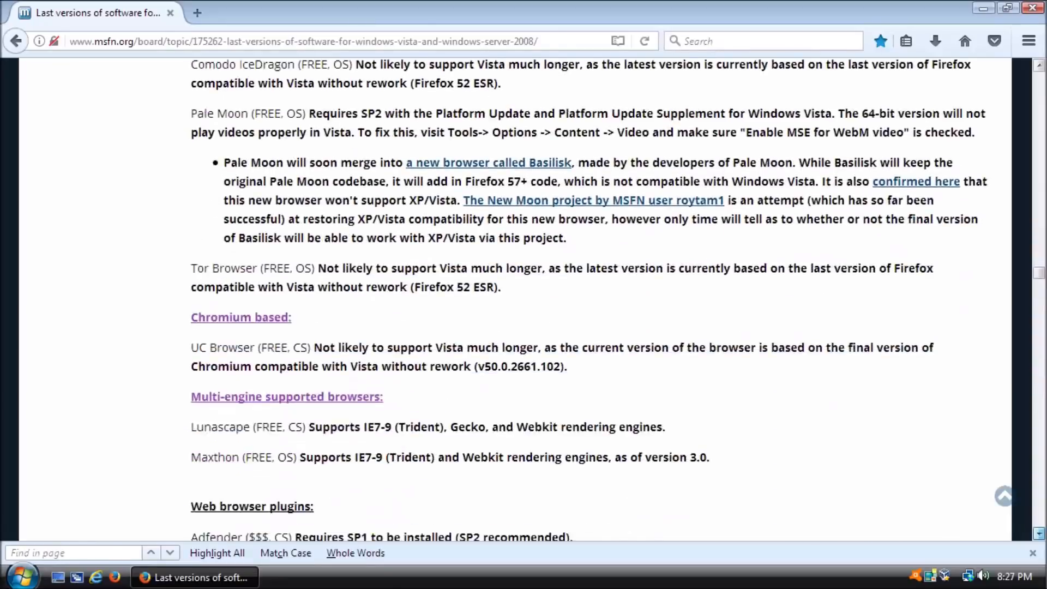
scroll(down, 3)
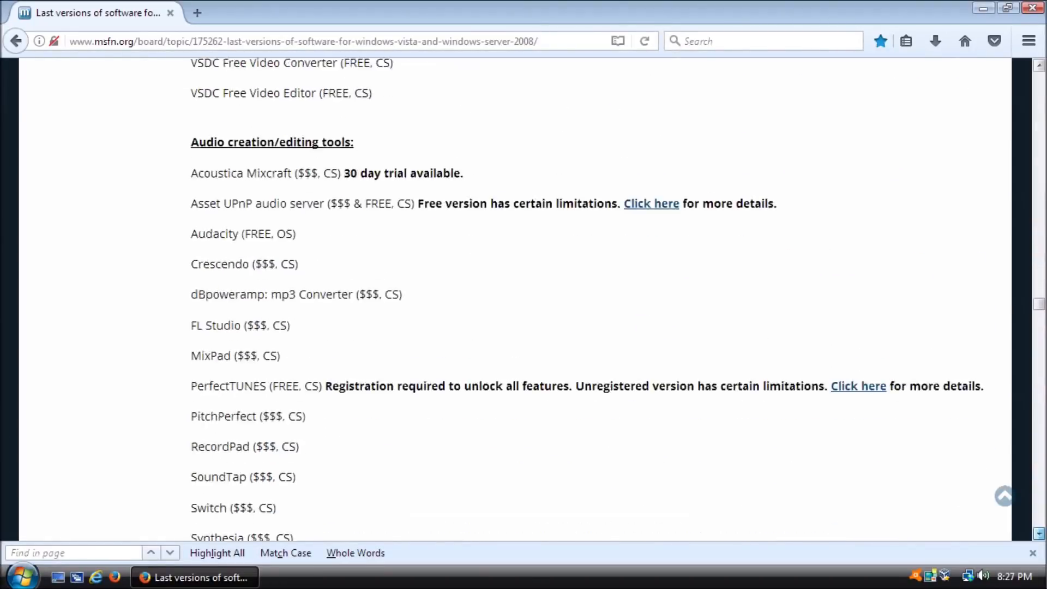
scroll(down, 3)
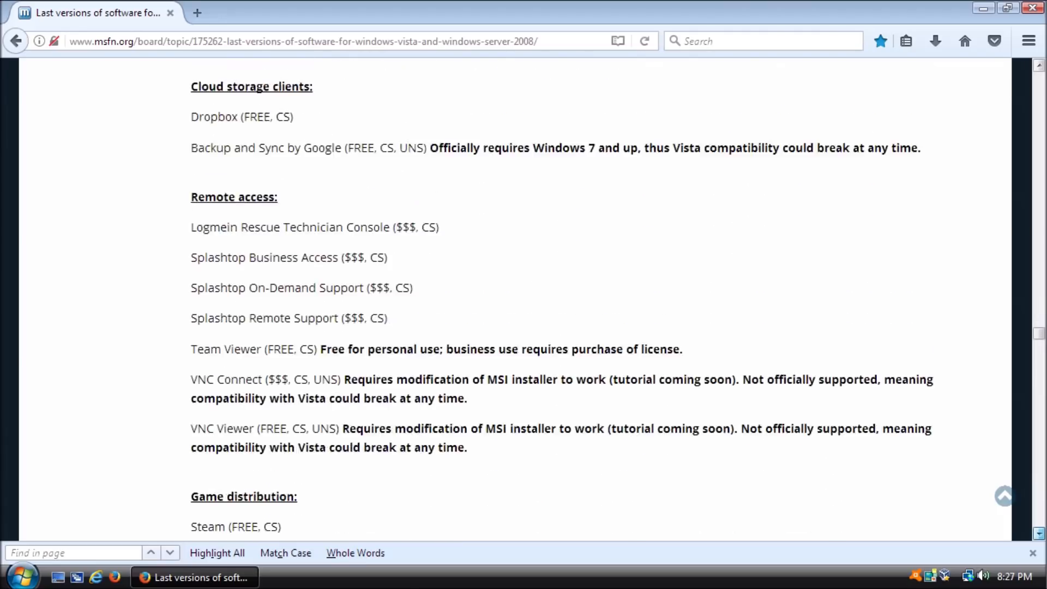
scroll(down, 3)
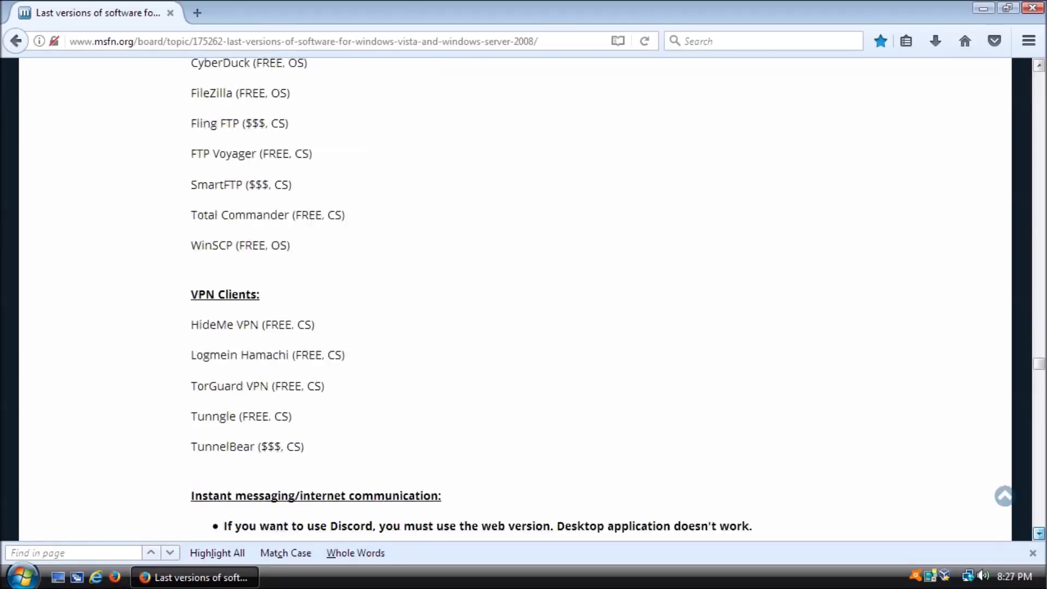
scroll(down, 3)
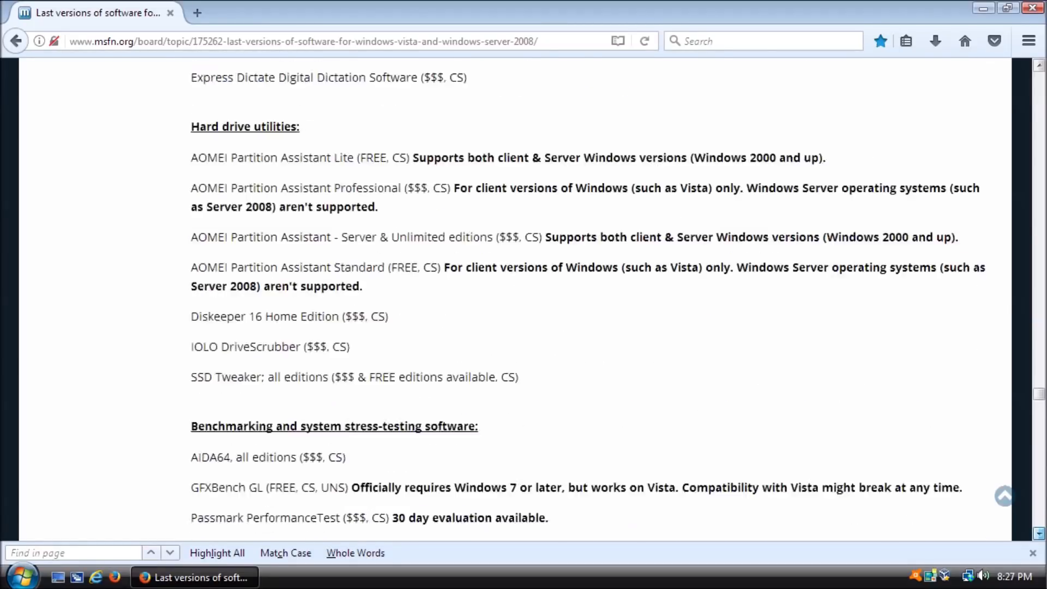